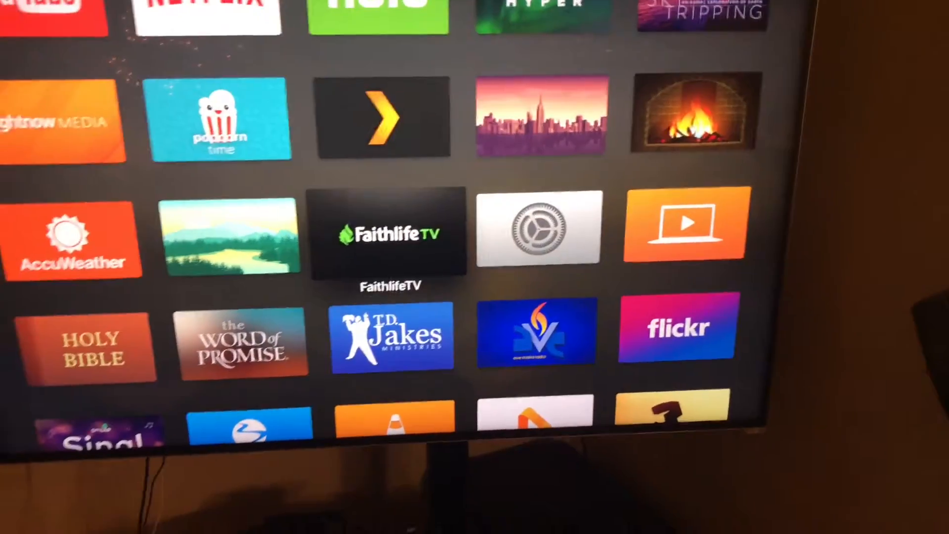
scroll(down, 3)
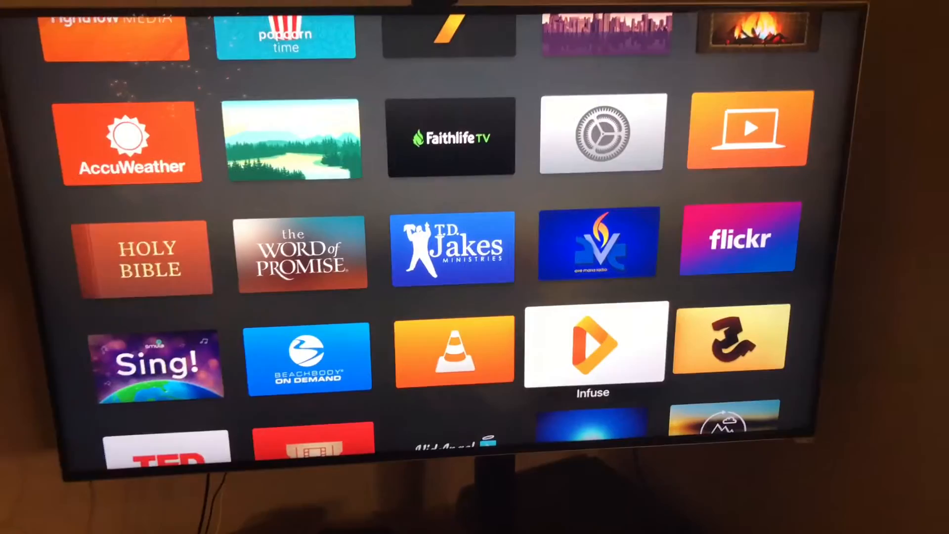
scroll(down, 3)
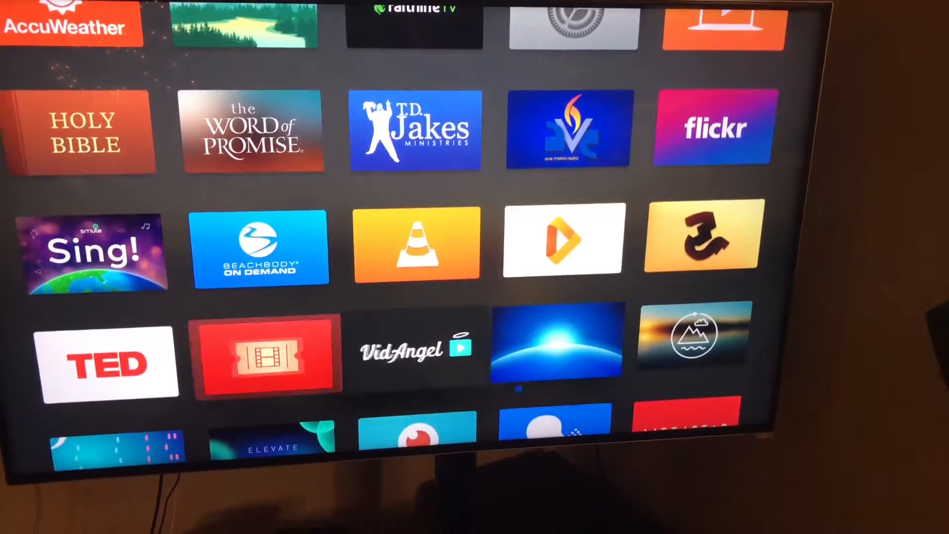